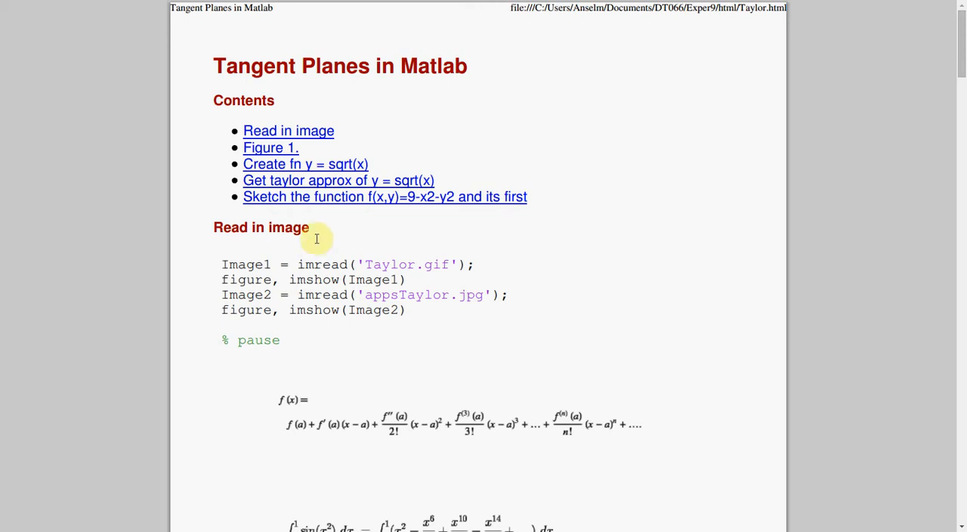
mouse_move(361, 312)
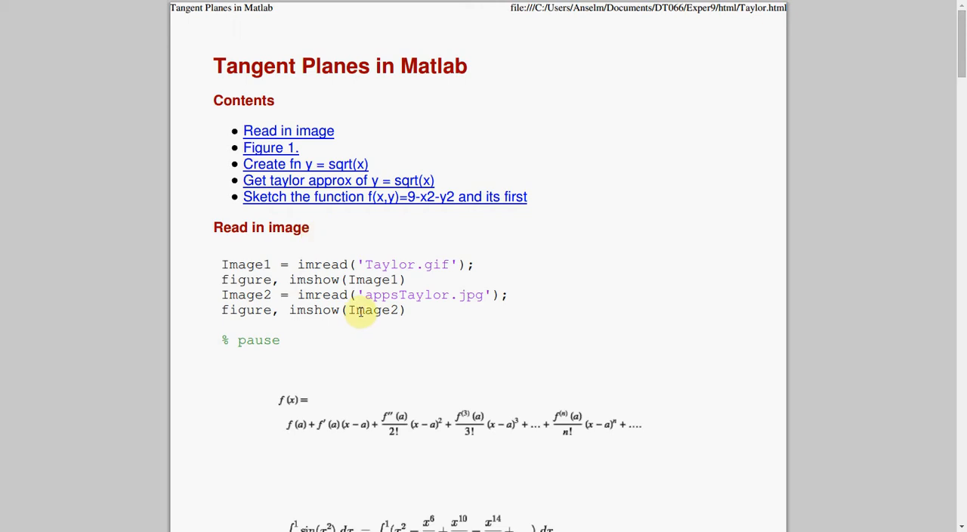
- Scroll from the Contents list past the image-loading code and both Taylor series images to Figure 1
scroll("down", 3)
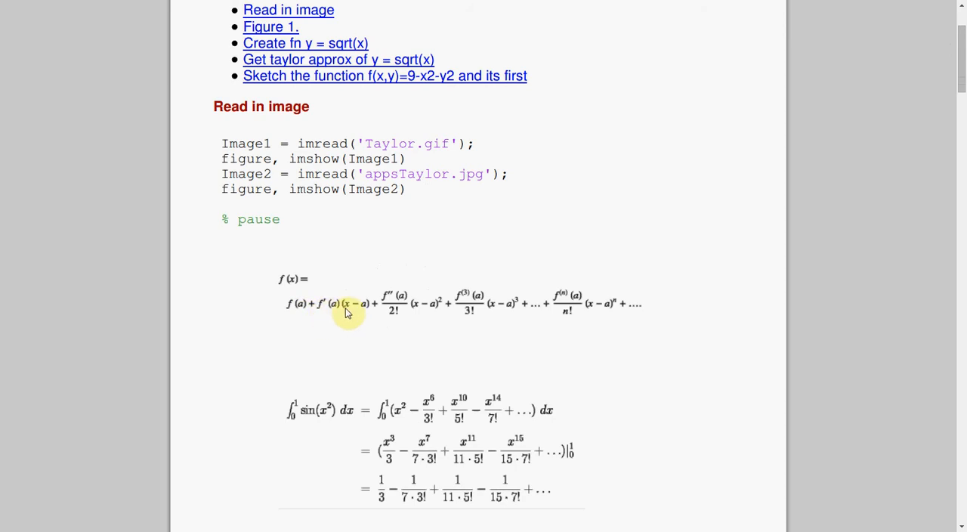
scroll("down", 3)
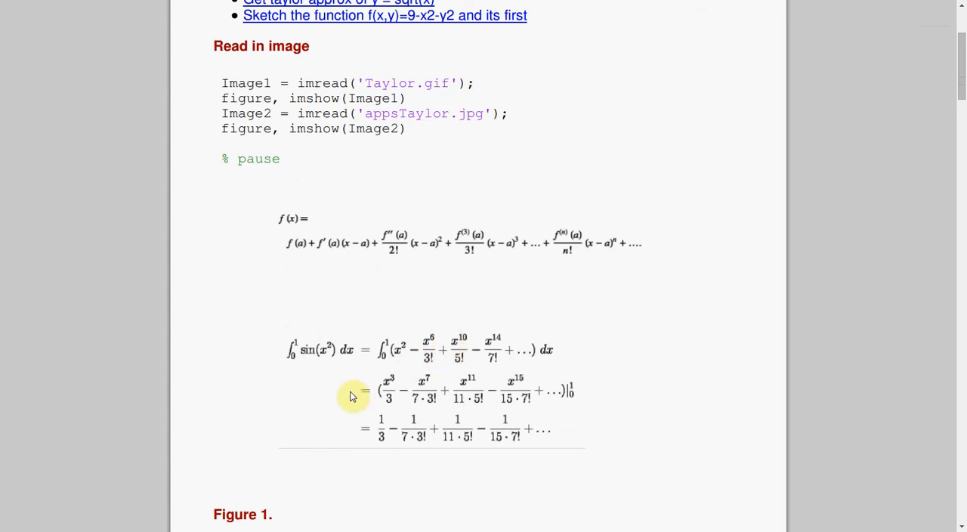
scroll("down", 3)
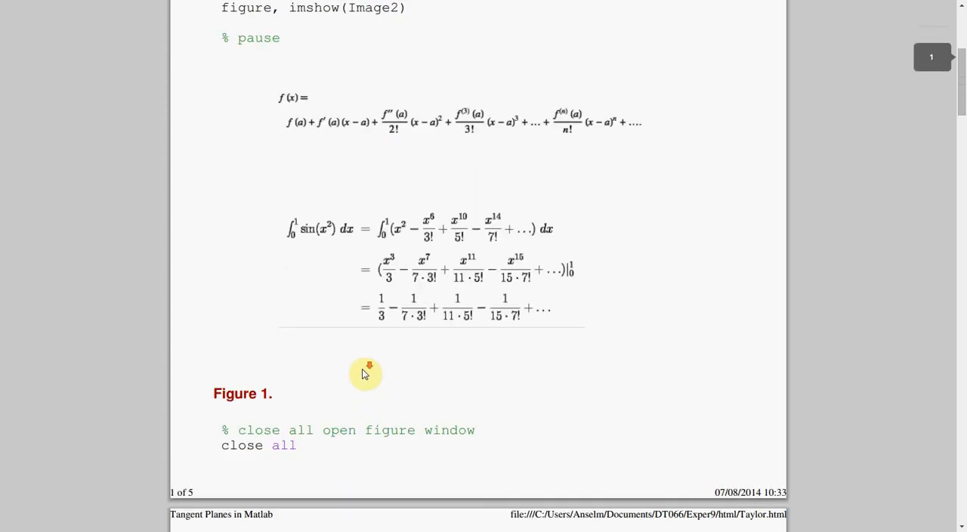
- Scroll past Figure 1's close/clear commands to the sqrt(x) plotting code and its curve
scroll("down", 3)
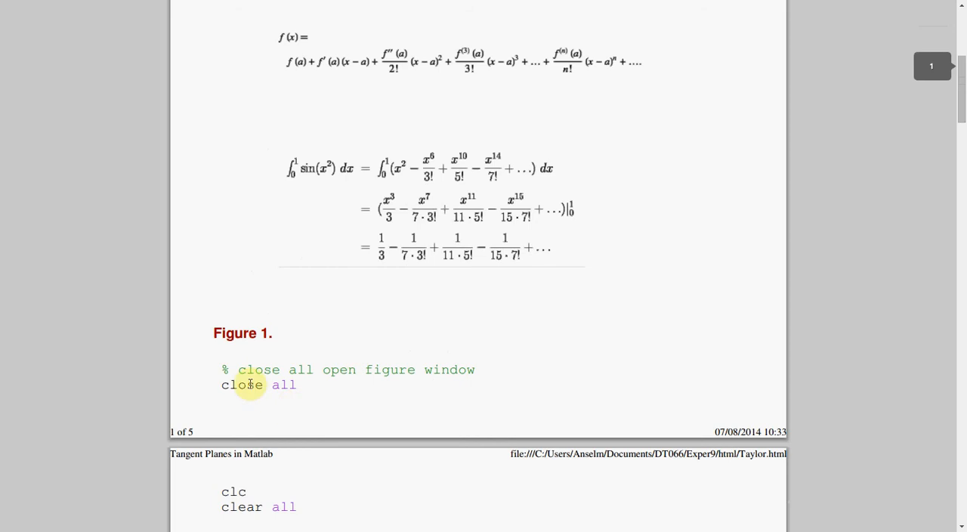
scroll("down", 3)
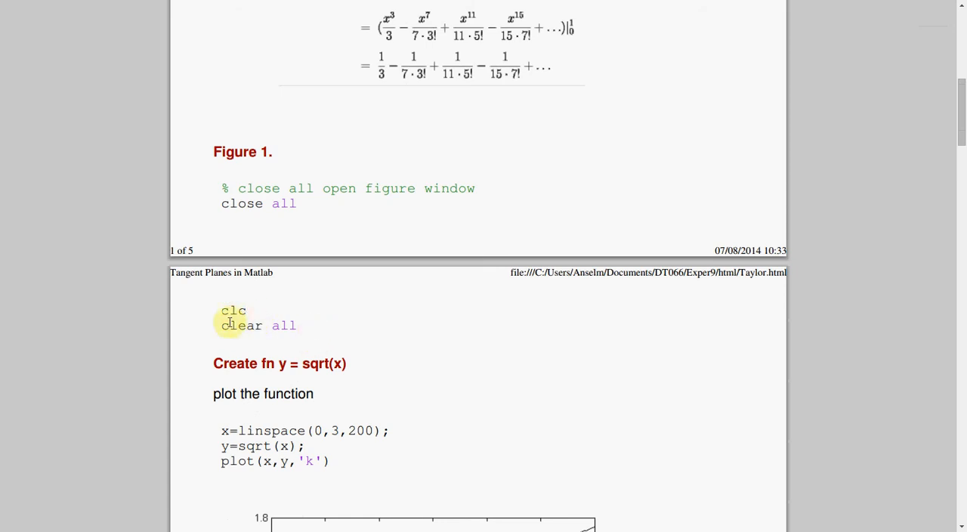
scroll("down", 3)
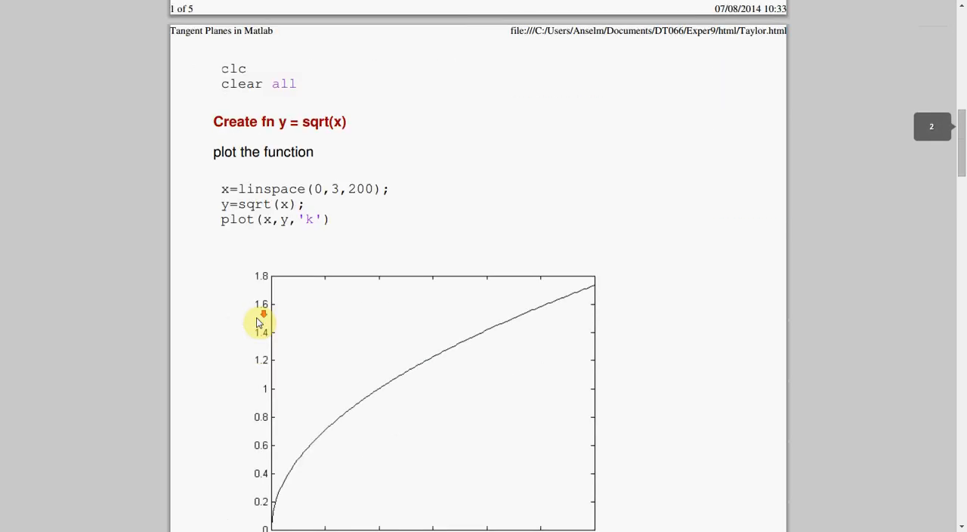
scroll("down", 3)
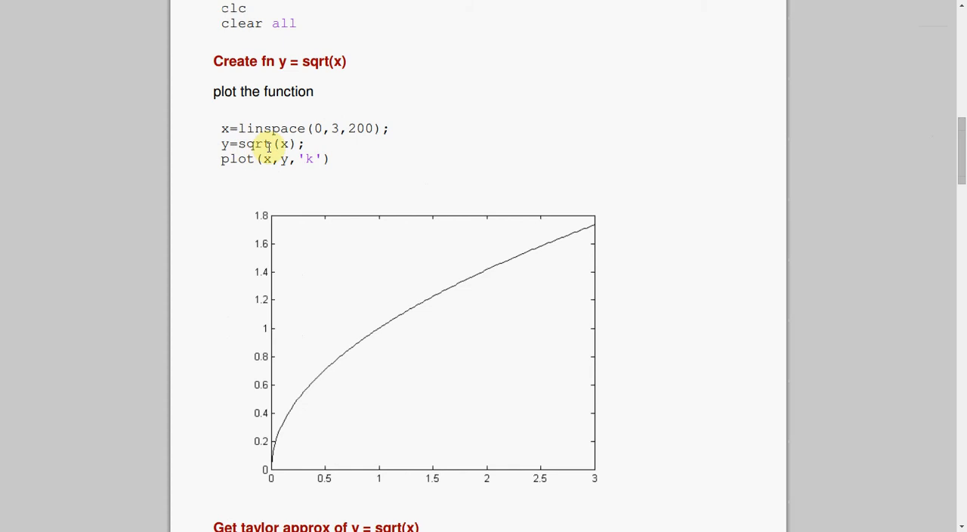
mouse_move(254, 169)
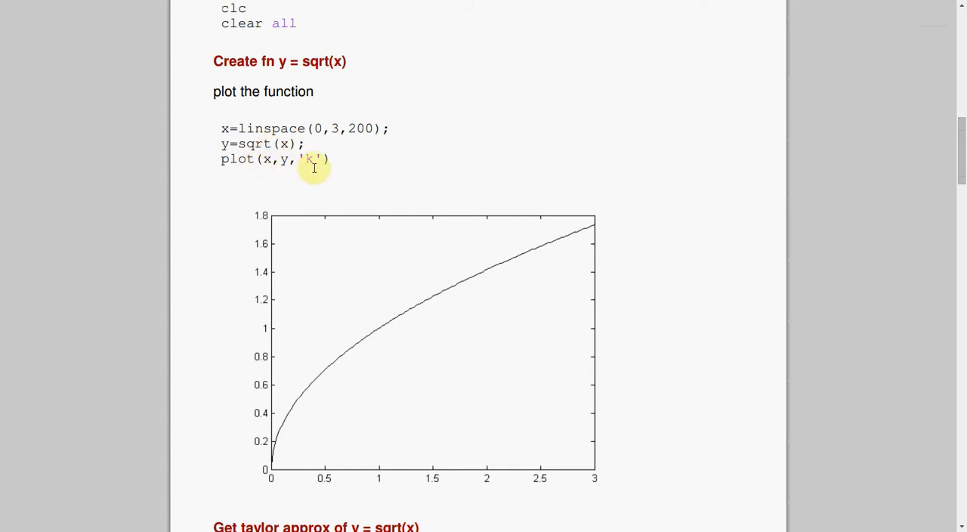
mouse_move(361, 338)
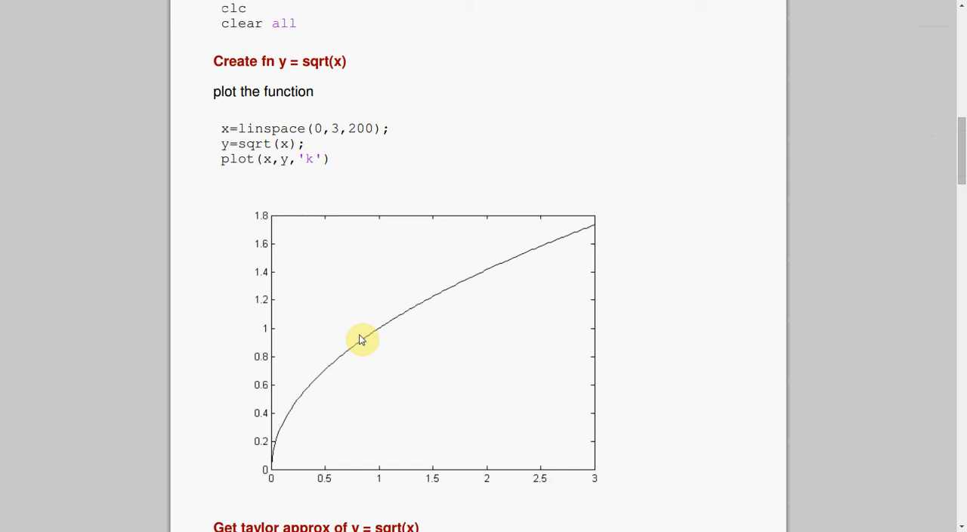
- Scroll to the 'Get taylor approx of y = sqrt(x)' derivative note and first-order code
scroll("down", 3)
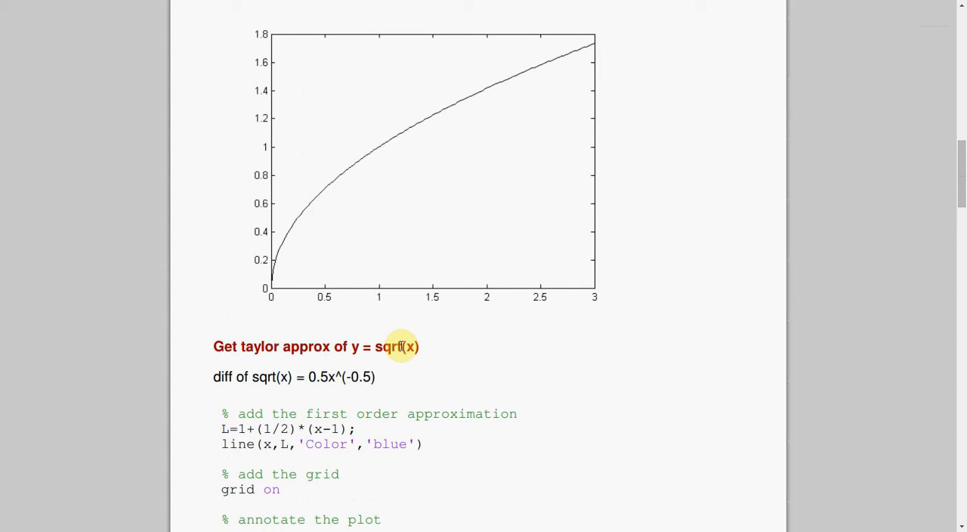
mouse_move(332, 402)
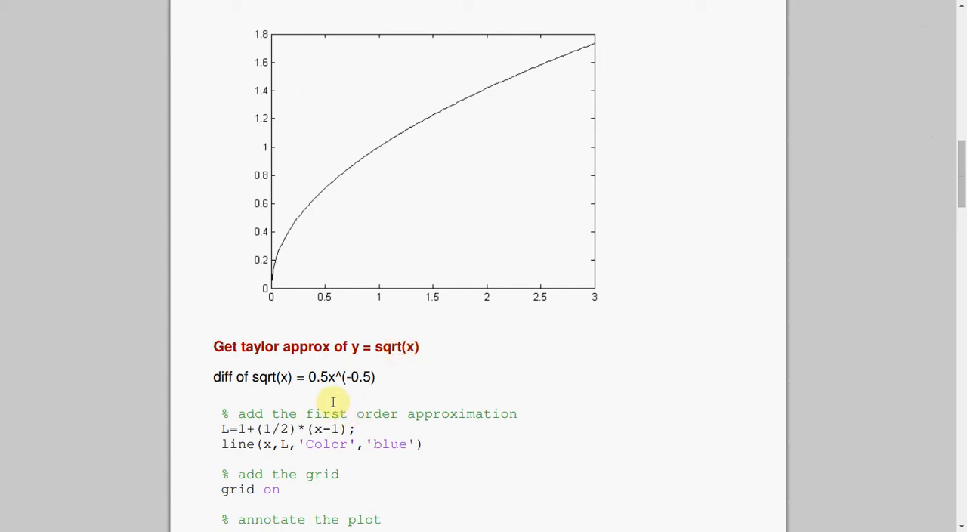
mouse_move(360, 389)
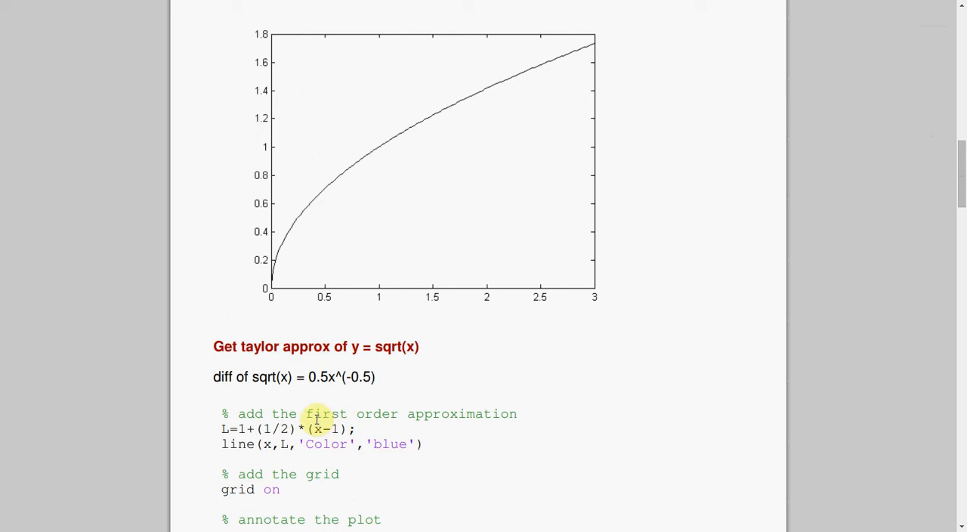
mouse_move(315, 414)
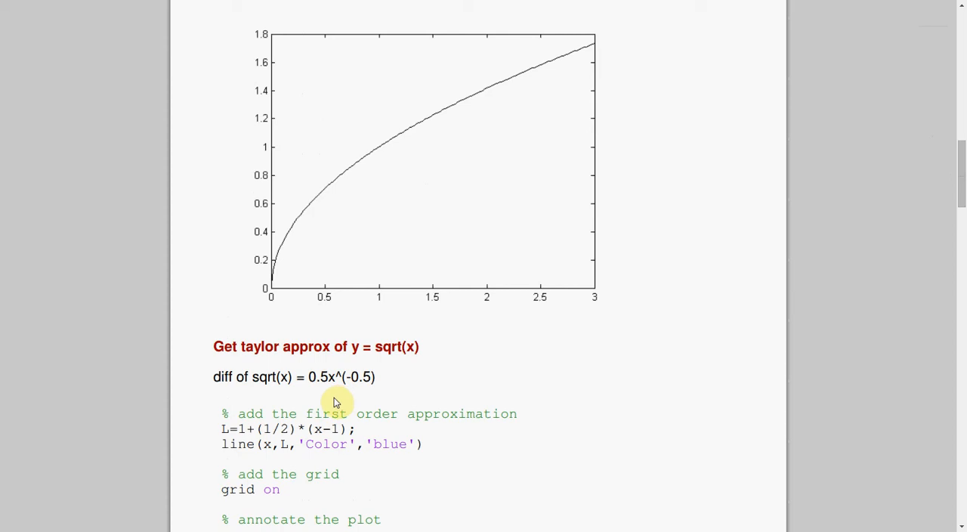
mouse_move(290, 429)
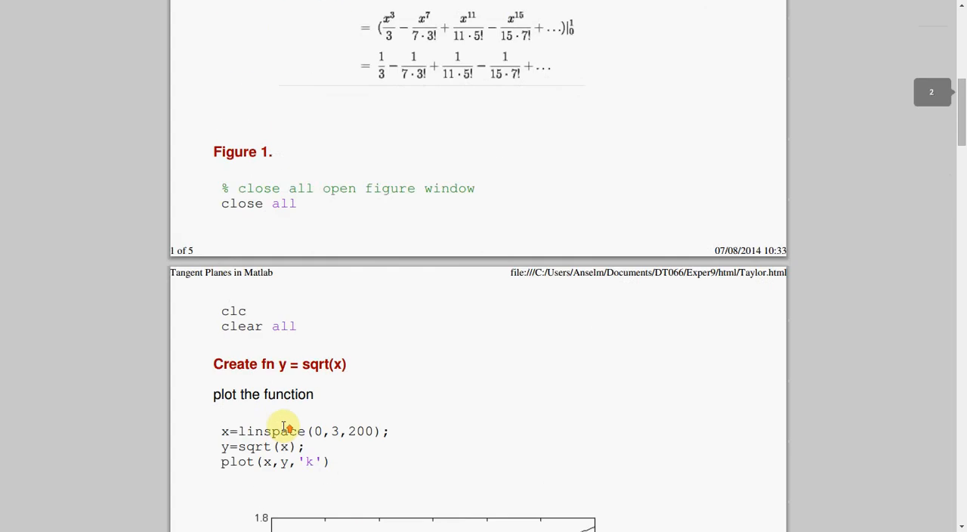
scroll("down", 3)
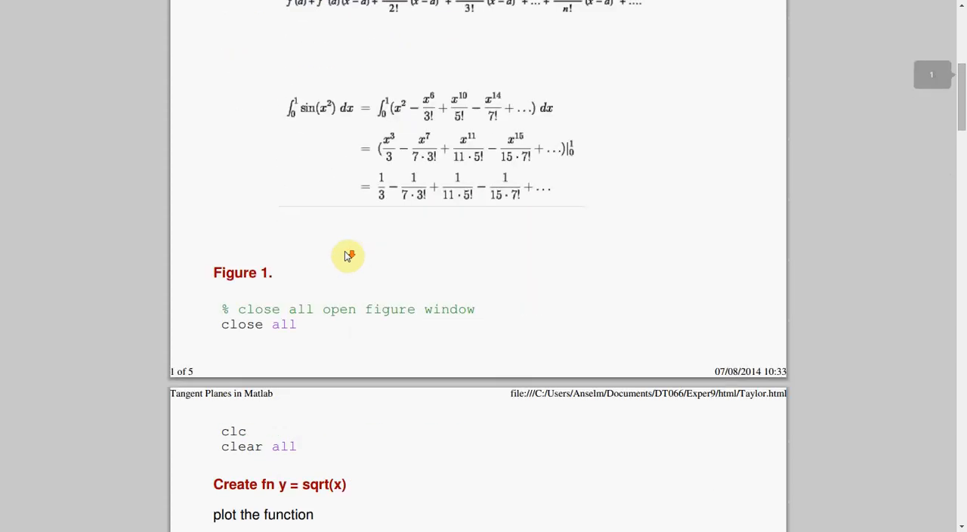
scroll("down", 3)
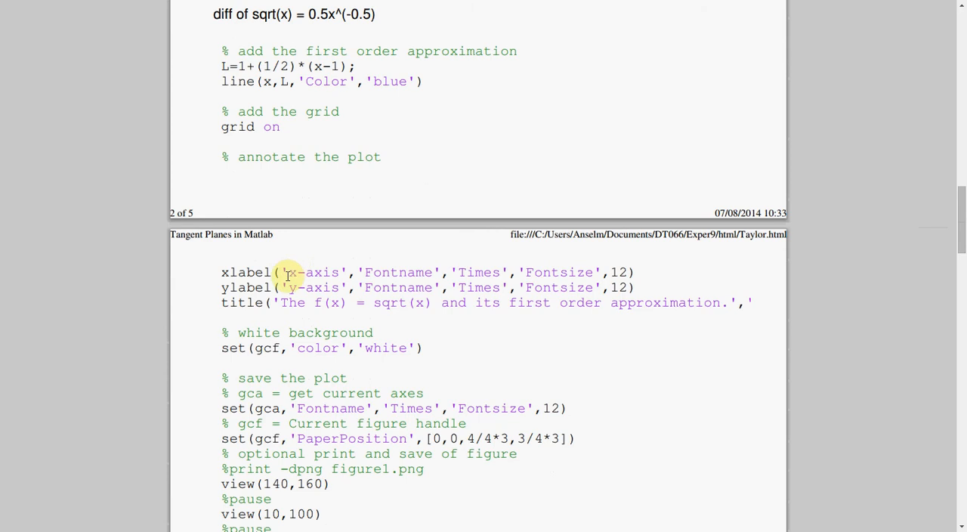
mouse_move(366, 272)
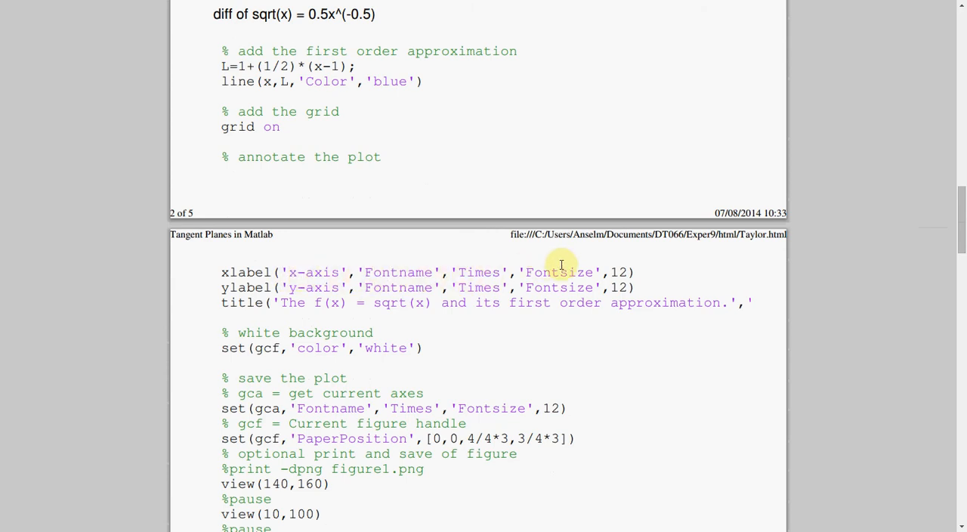
mouse_move(330, 295)
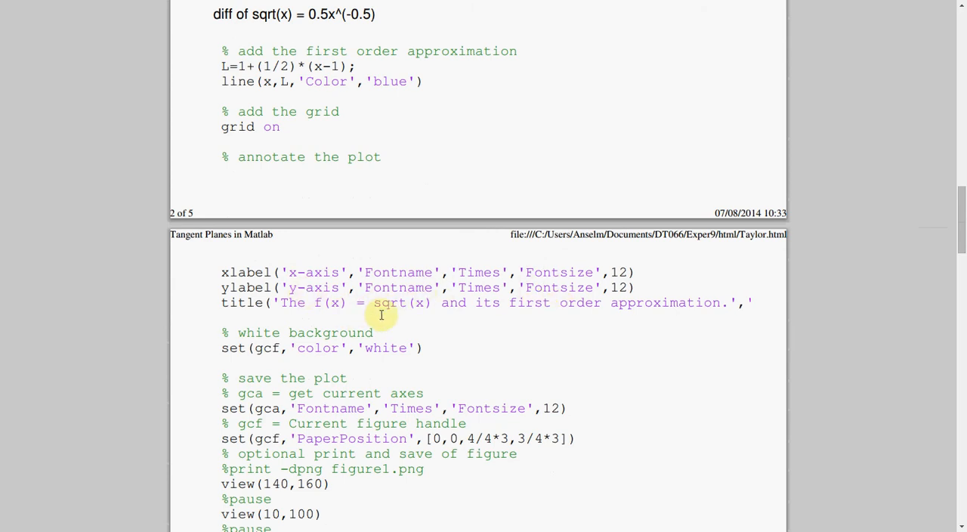
- Scroll to the view(10,100) code and the rotated sqrt(x) plot with blue approximation line
scroll("down", 3)
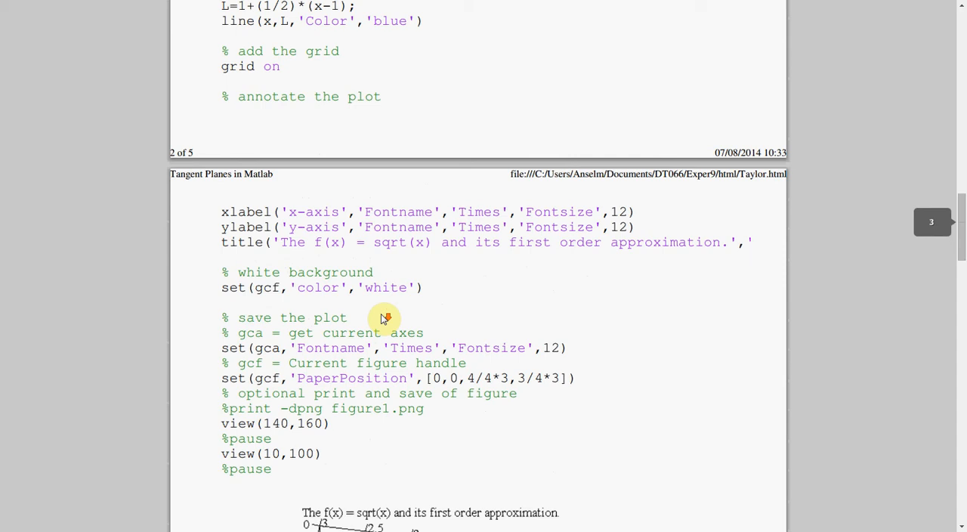
mouse_move(278, 294)
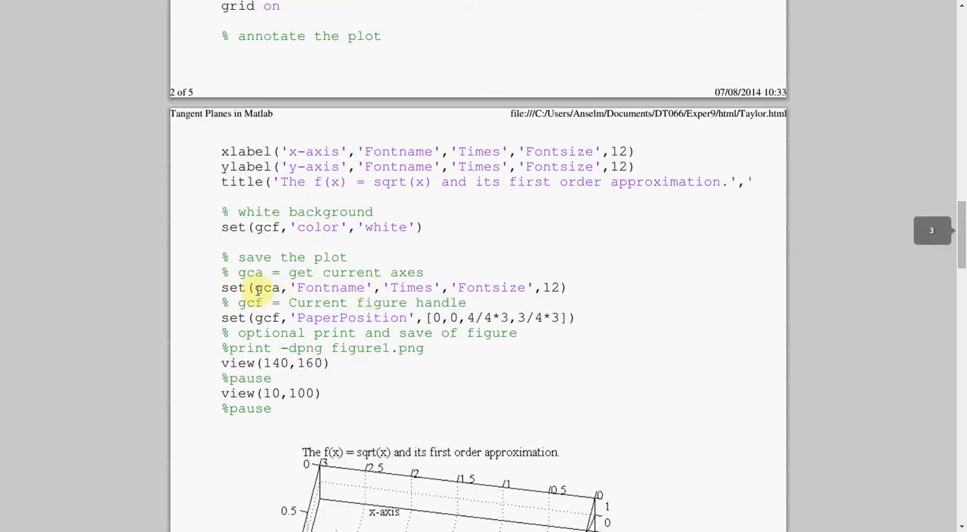
scroll("down", 3)
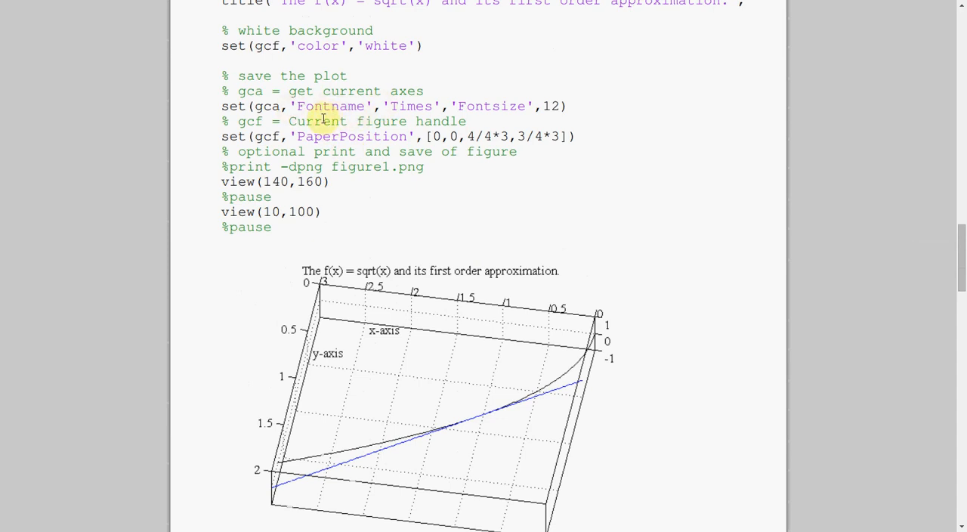
mouse_move(296, 266)
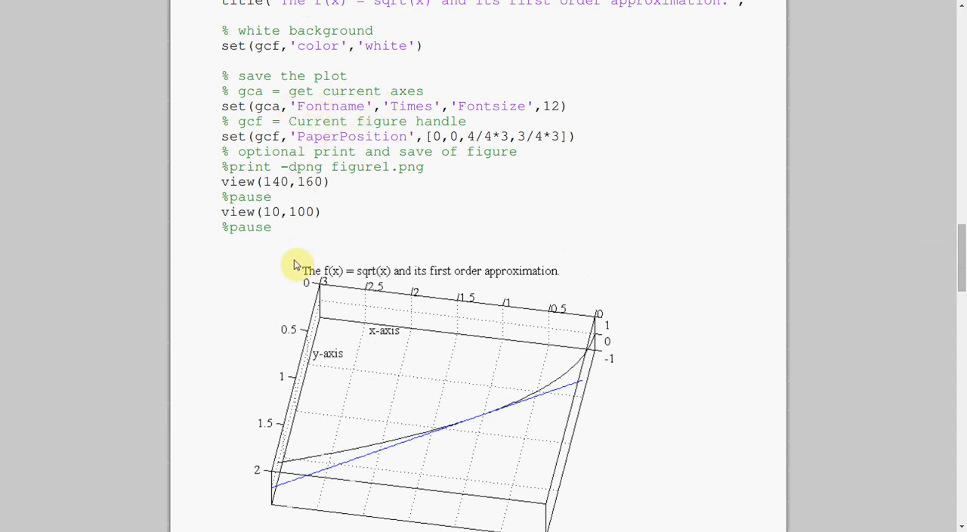
- Scroll past the 3D sqrt(x) figure to the f(x,y)=9-x2-y2 section and select part of its heading text
scroll("down", 3)
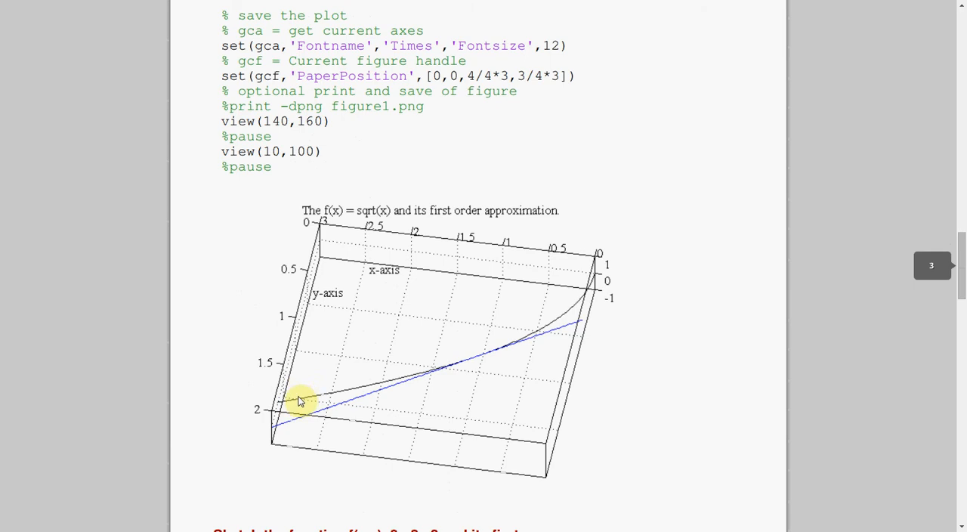
mouse_move(557, 320)
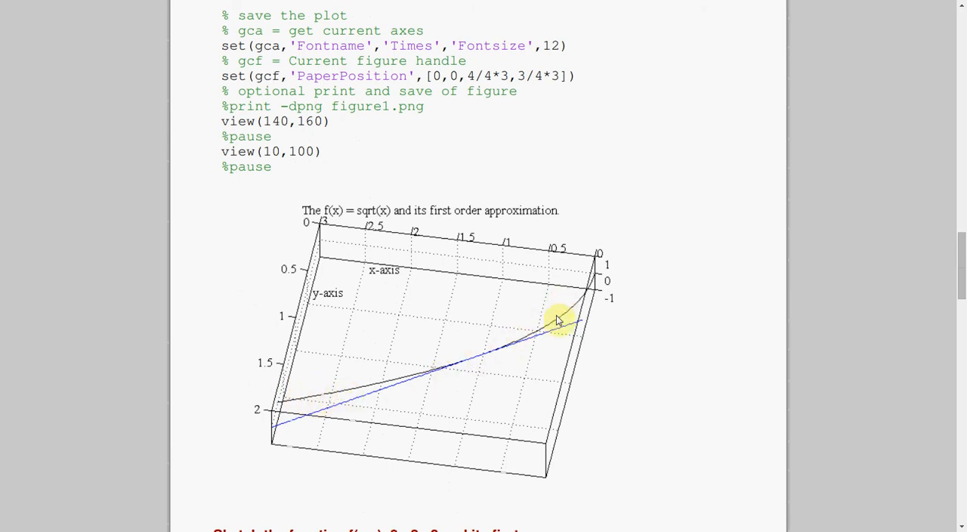
mouse_move(401, 391)
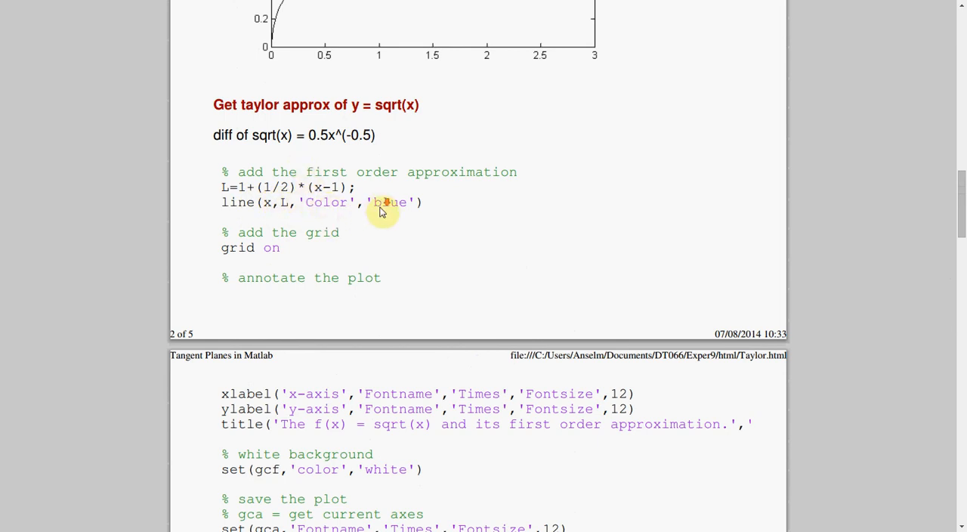
scroll("down", 3)
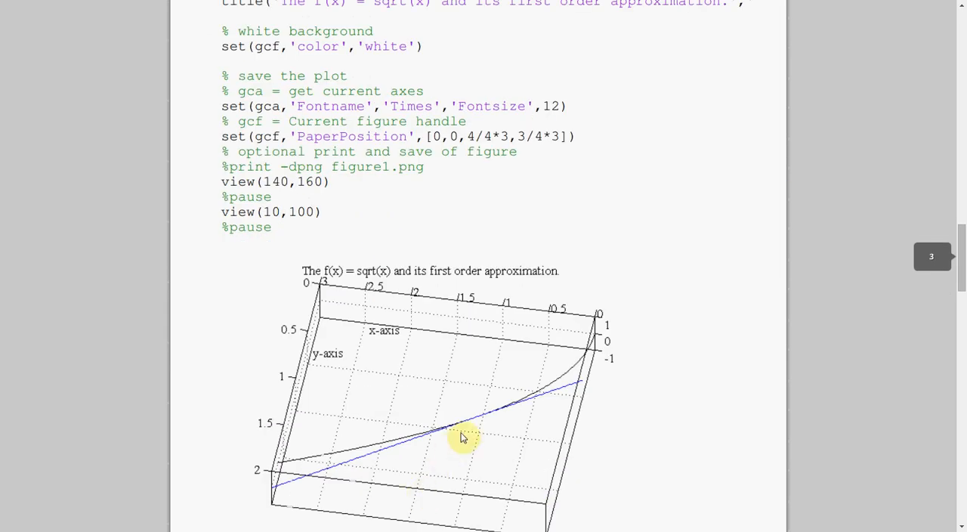
scroll("down", 3)
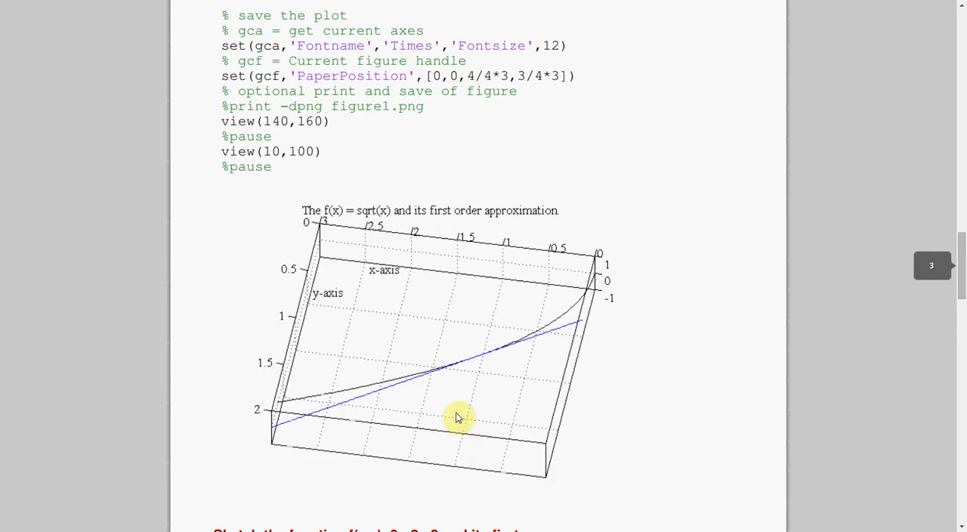
mouse_move(505, 285)
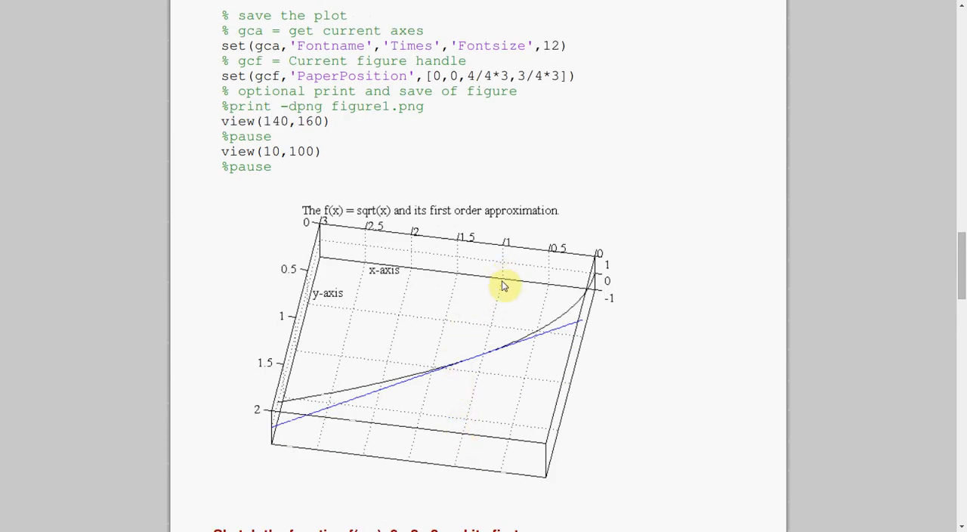
mouse_move(486, 357)
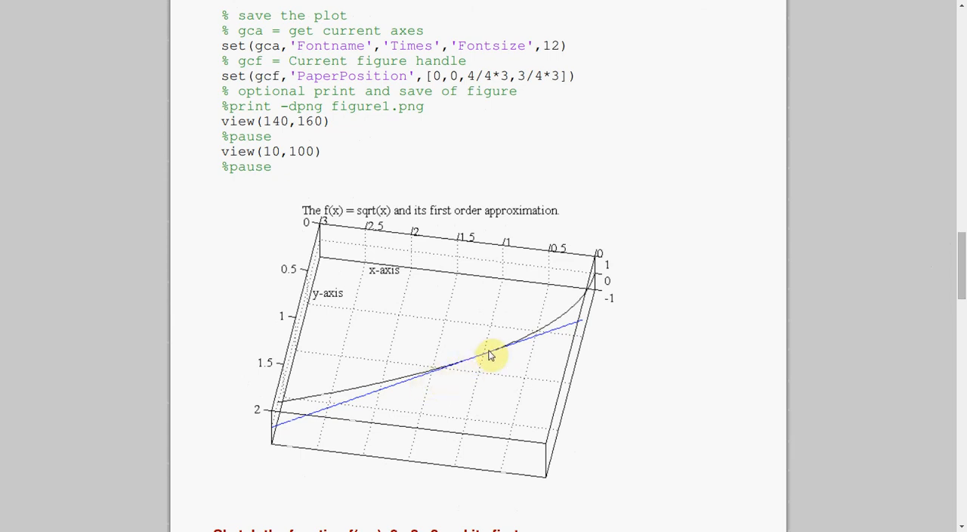
mouse_move(476, 361)
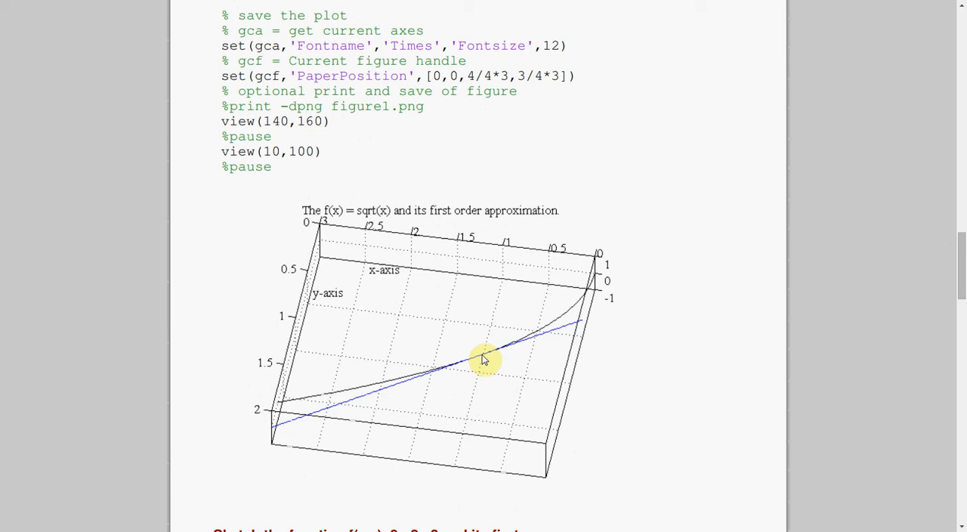
mouse_move(386, 226)
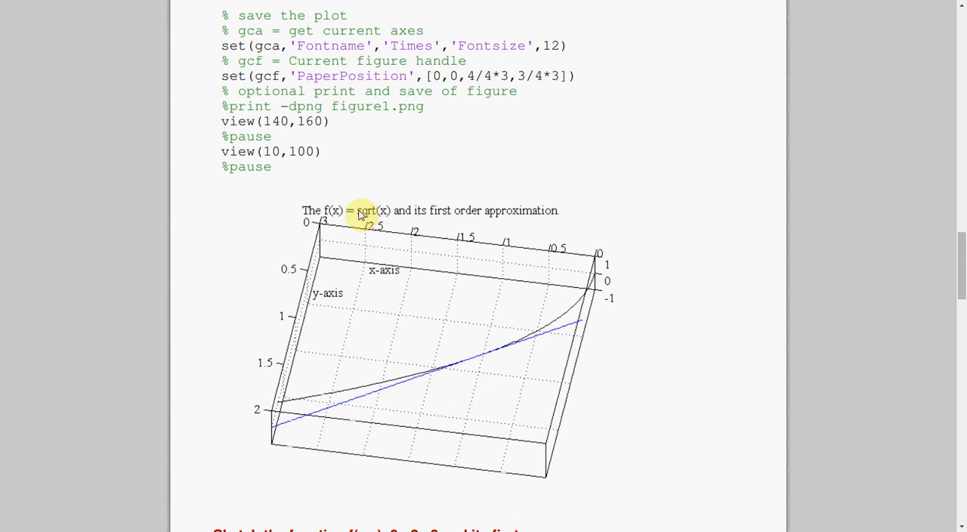
mouse_move(233, 205)
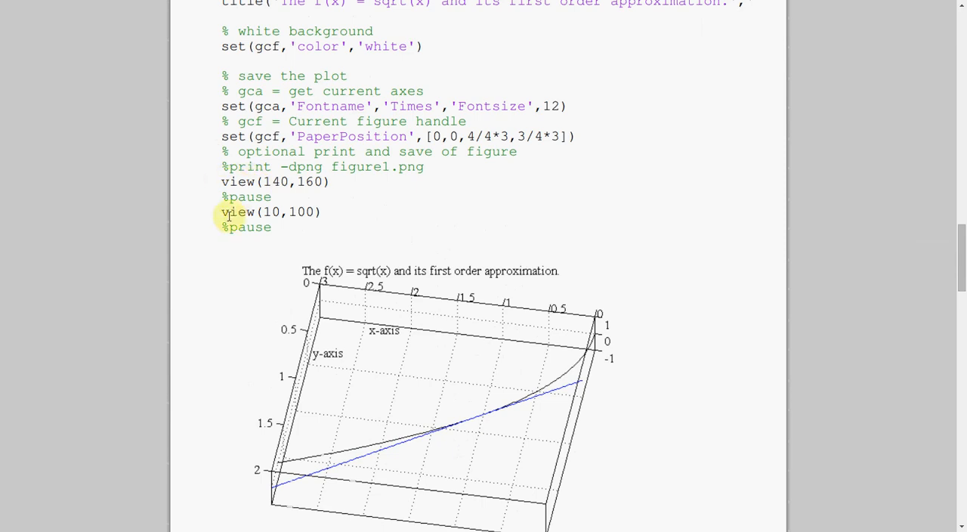
scroll("down", 3)
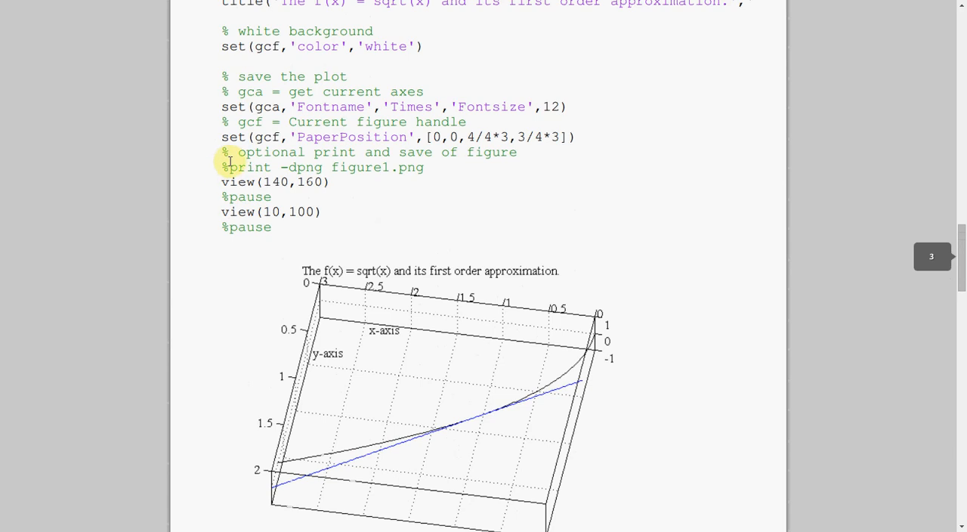
mouse_move(189, 164)
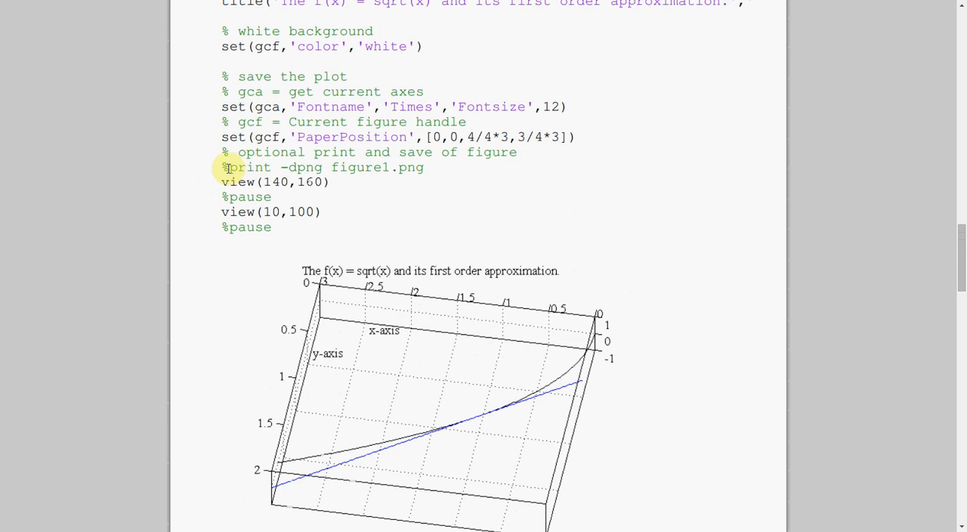
left_click_drag(224, 166, 423, 166)
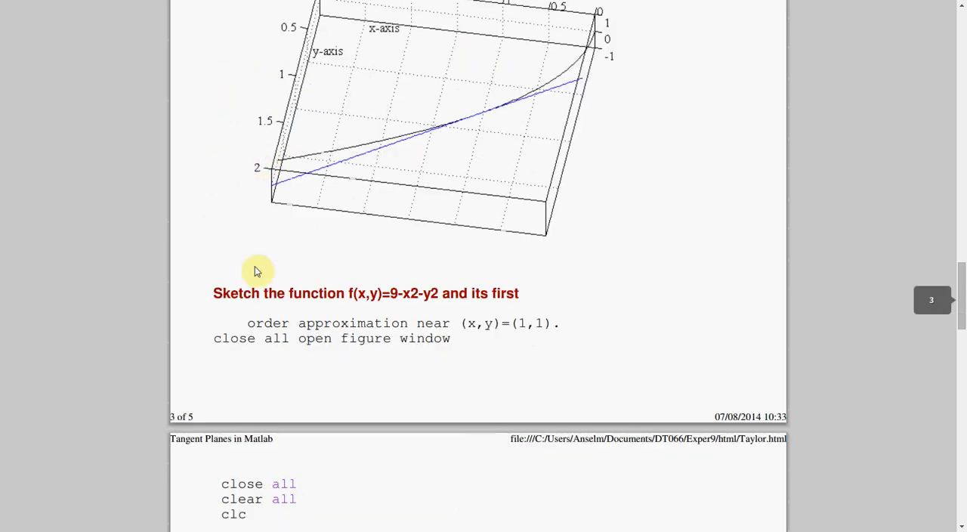
mouse_move(376, 299)
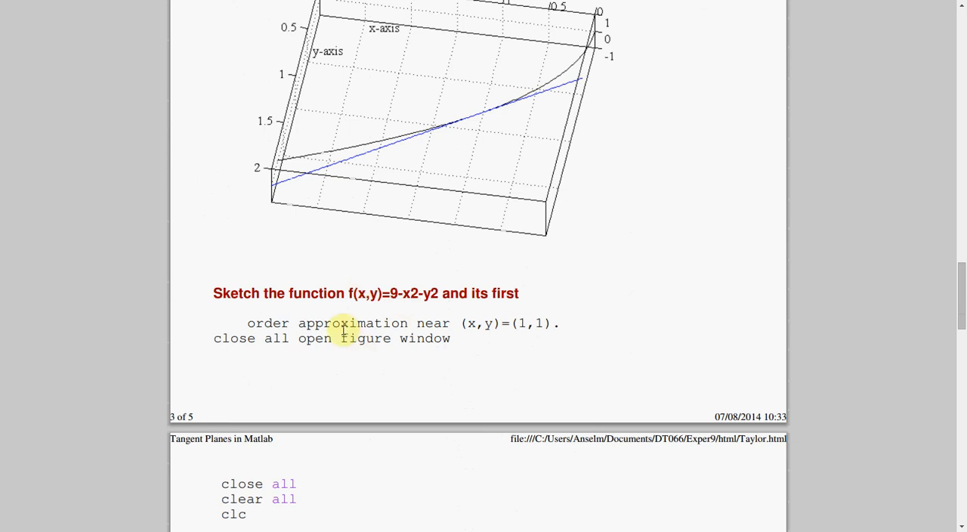
- Scroll onto page 4 showing the meshgrid, z-values, magenta surf and hold on code
scroll("down", 3)
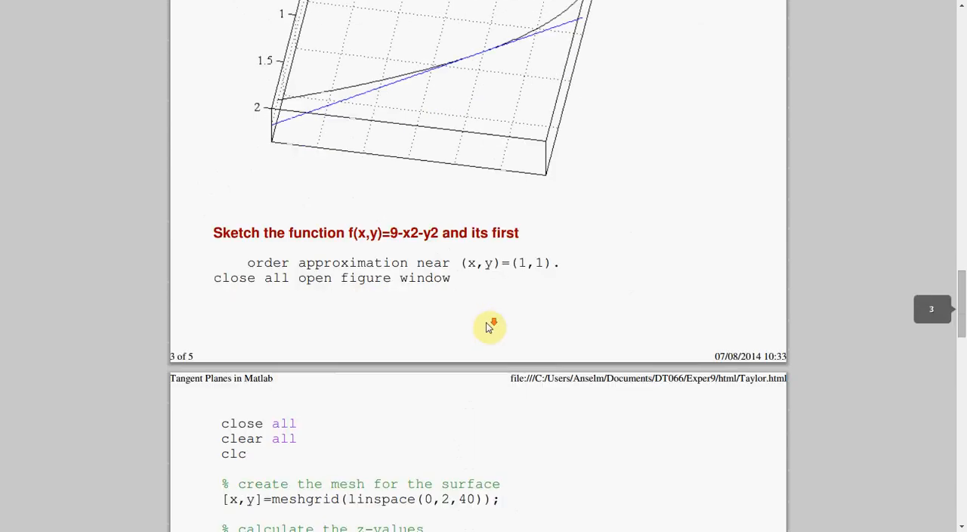
scroll("down", 3)
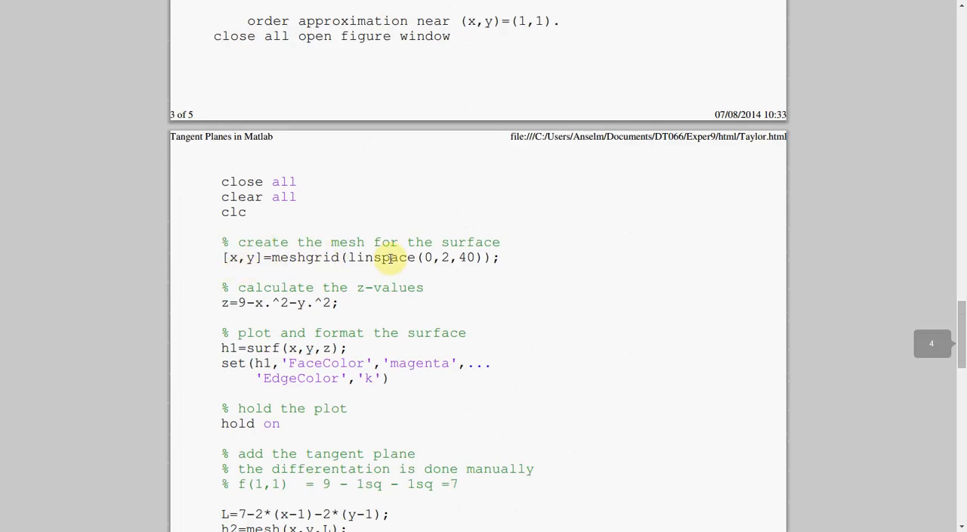
- Scroll to the L=7-2*(x-1)-2*(y-1) tangent-plane mesh, grid/box/view, labels and save code
scroll("down", 3)
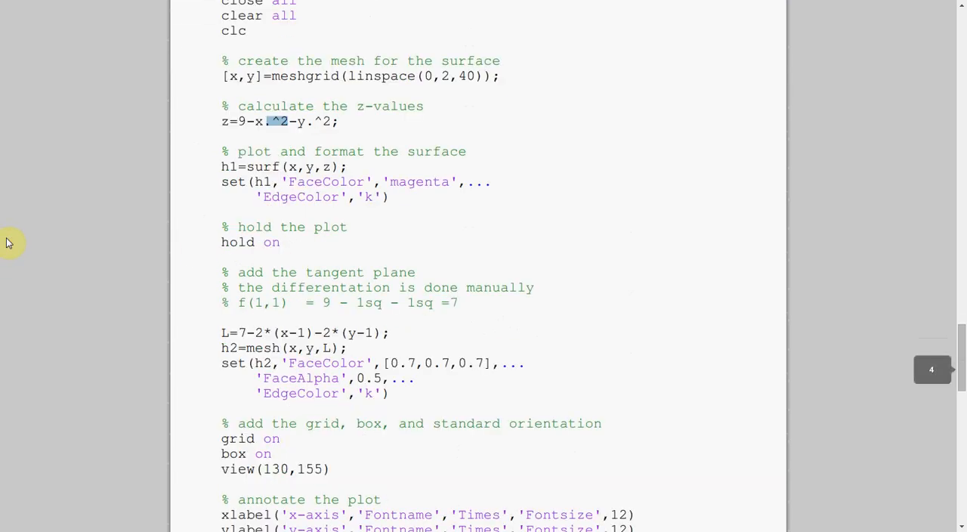
scroll("down", 3)
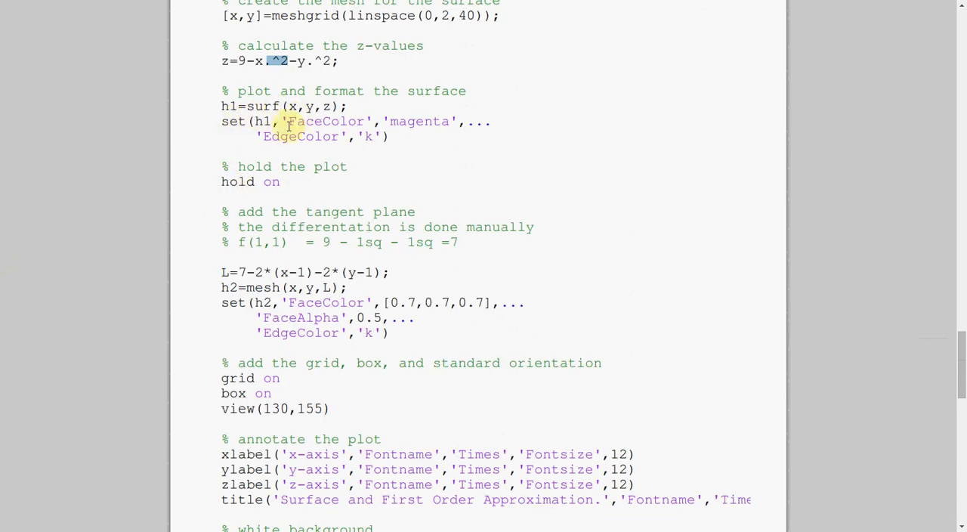
mouse_move(386, 121)
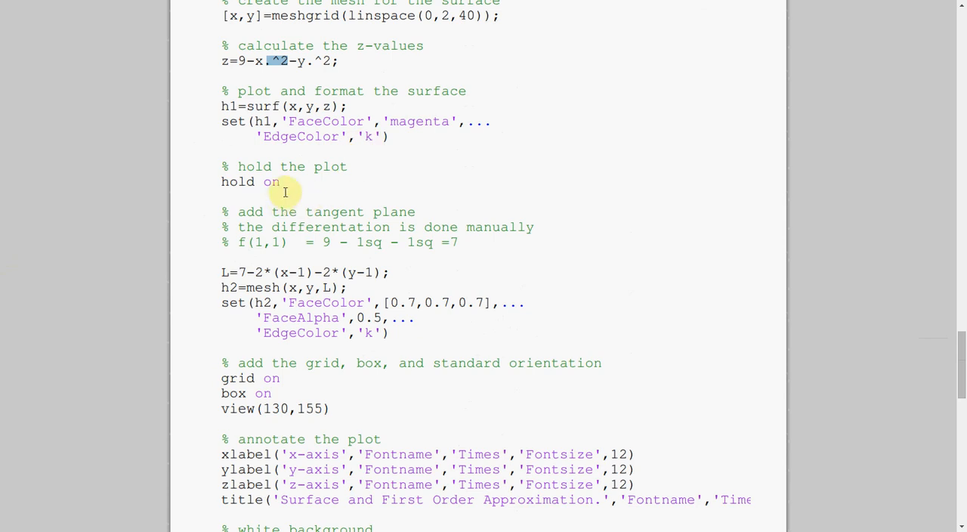
mouse_move(278, 242)
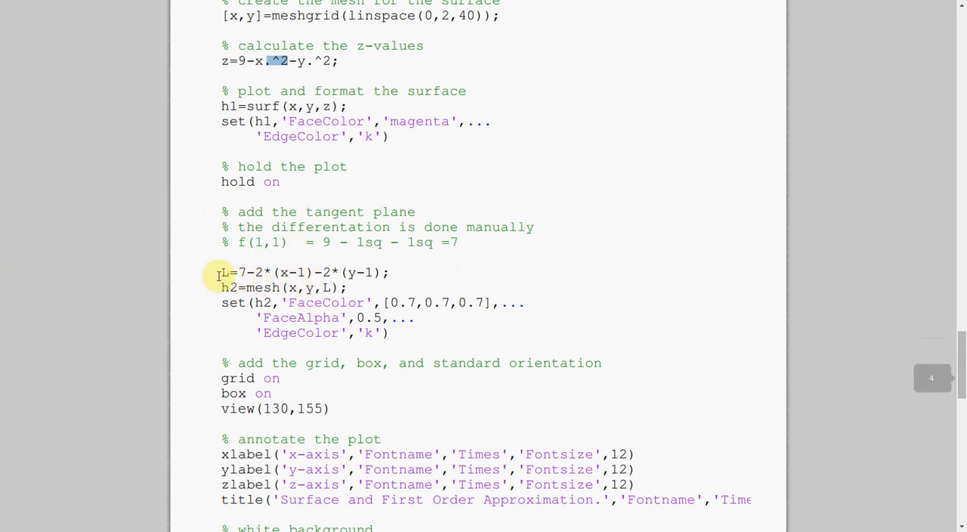
scroll("down", 3)
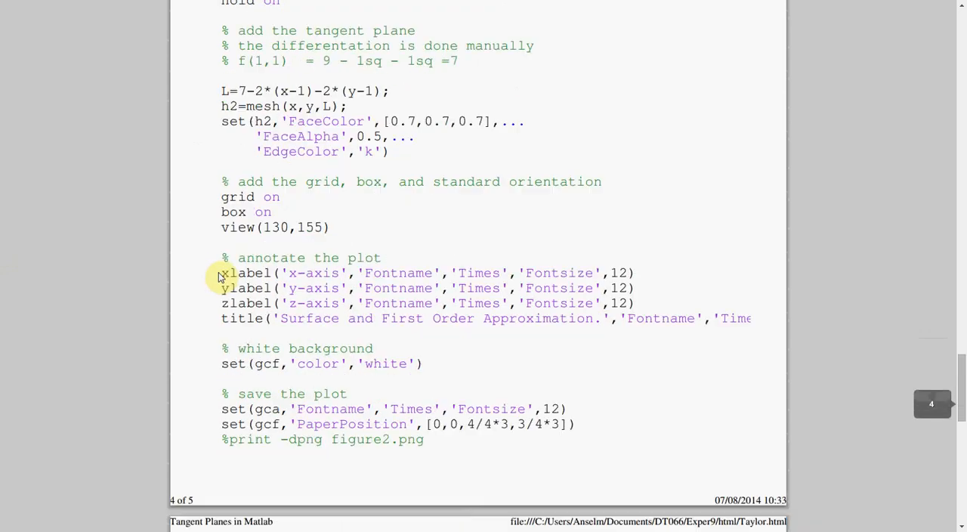
scroll("down", 3)
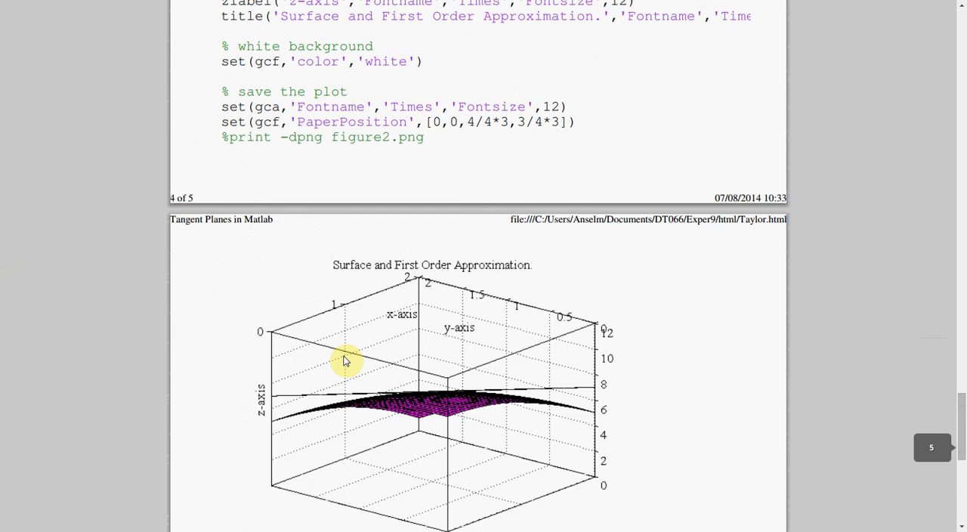
mouse_move(390, 362)
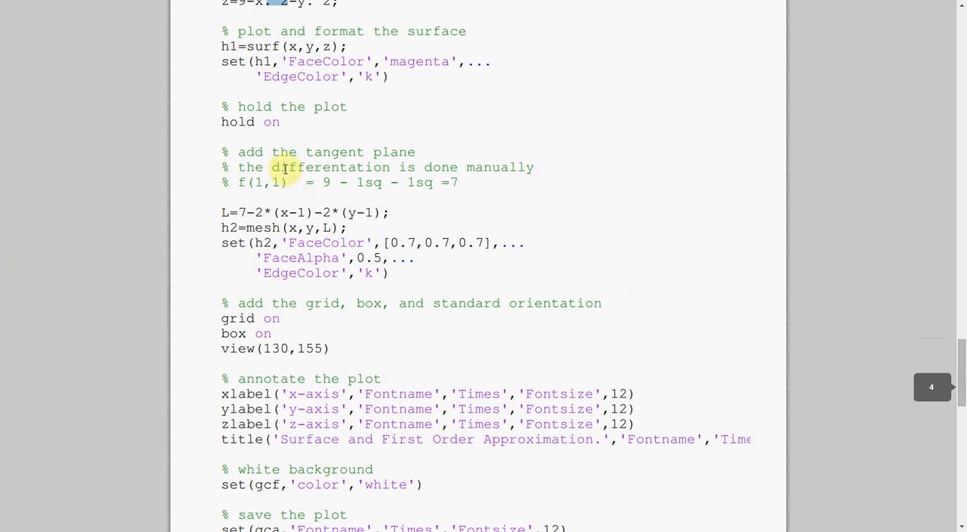
mouse_move(290, 151)
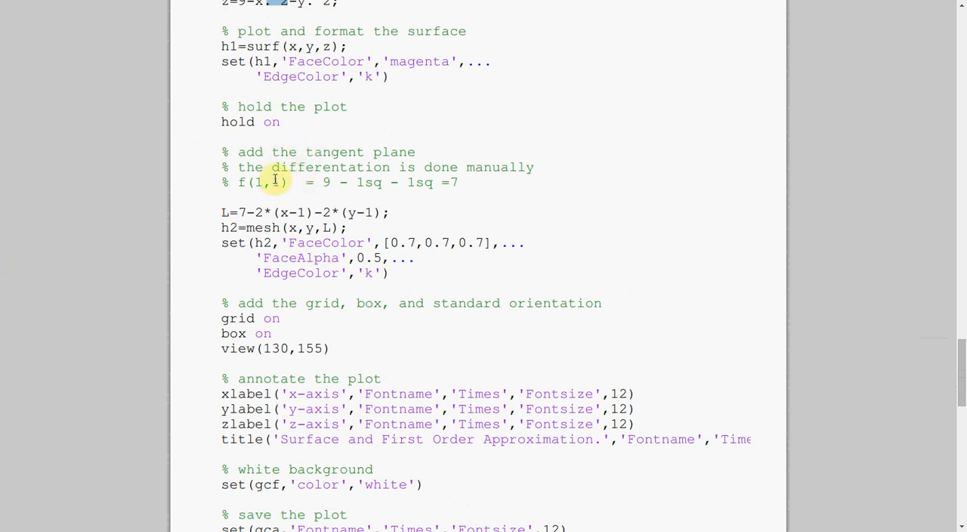
mouse_move(309, 167)
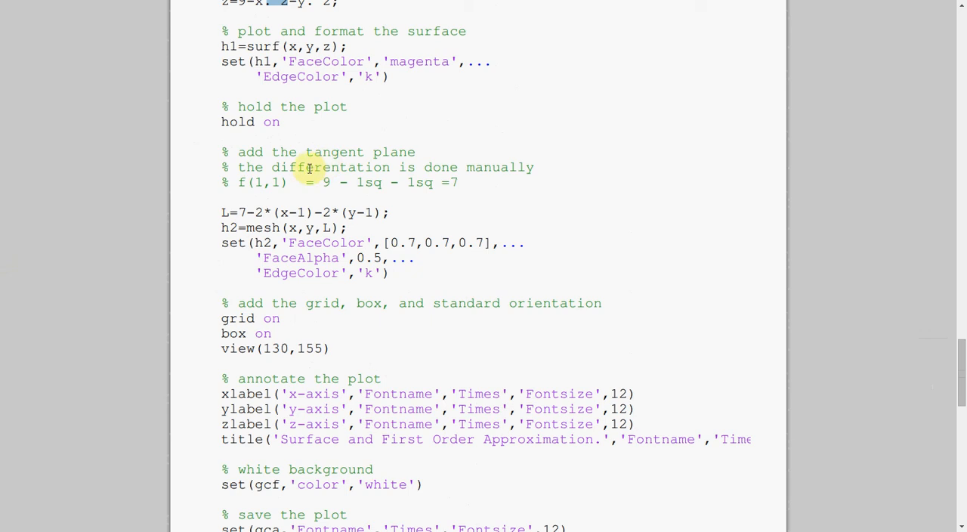
mouse_move(8, 177)
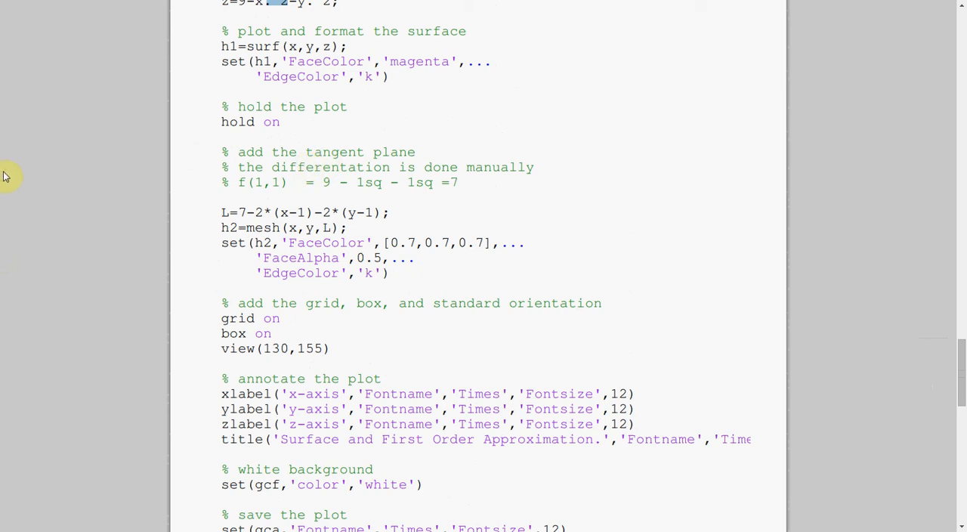
mouse_move(157, 190)
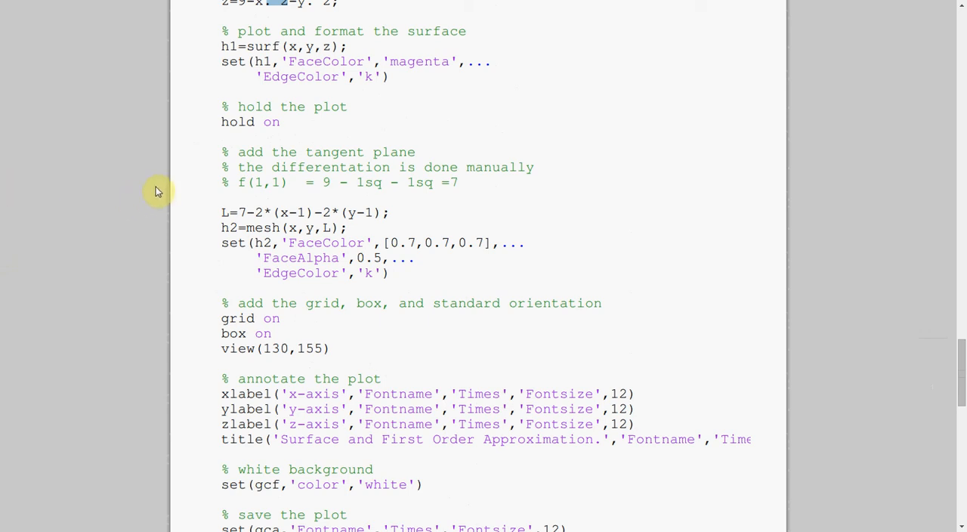
scroll("down", 3)
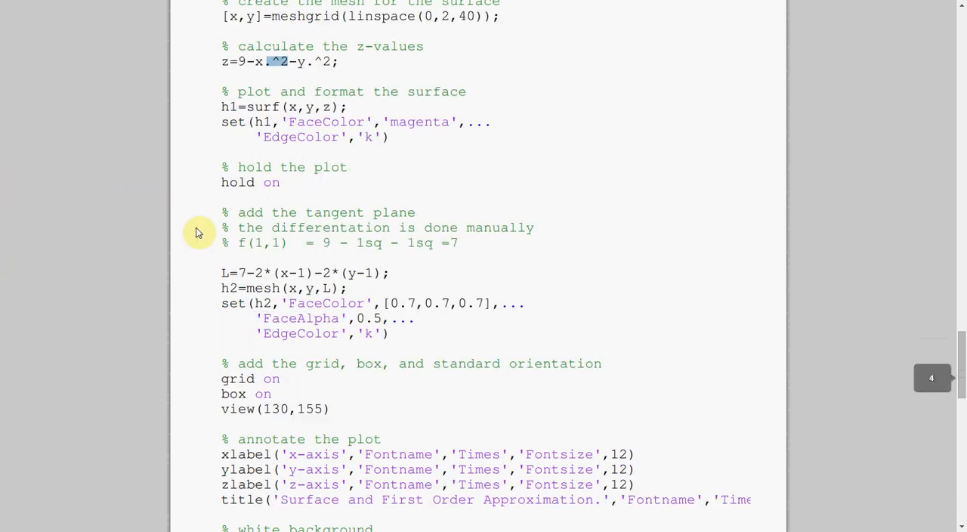
mouse_move(351, 248)
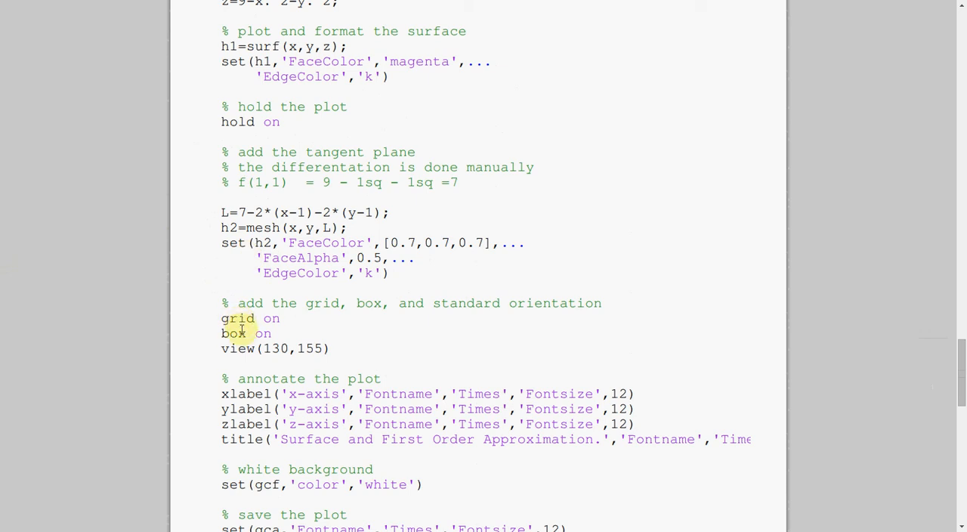
mouse_move(271, 347)
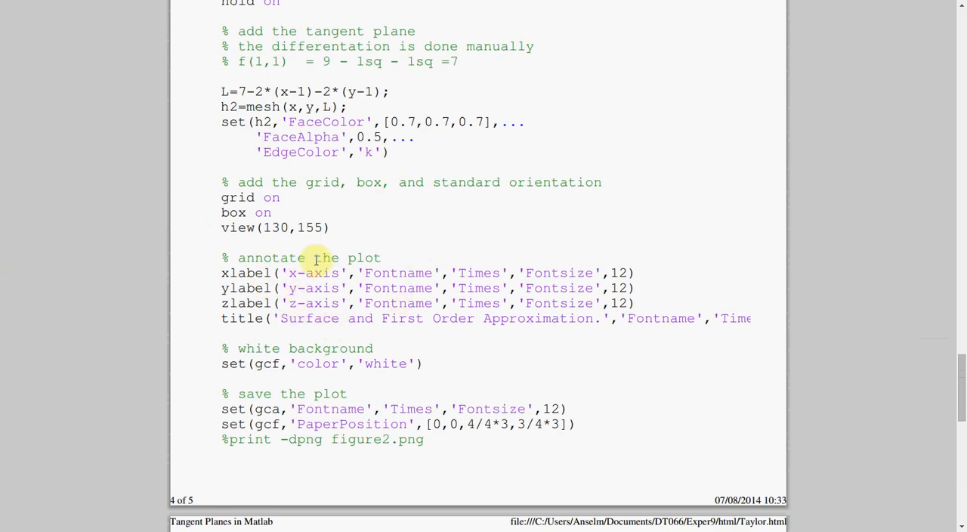
scroll("down", 3)
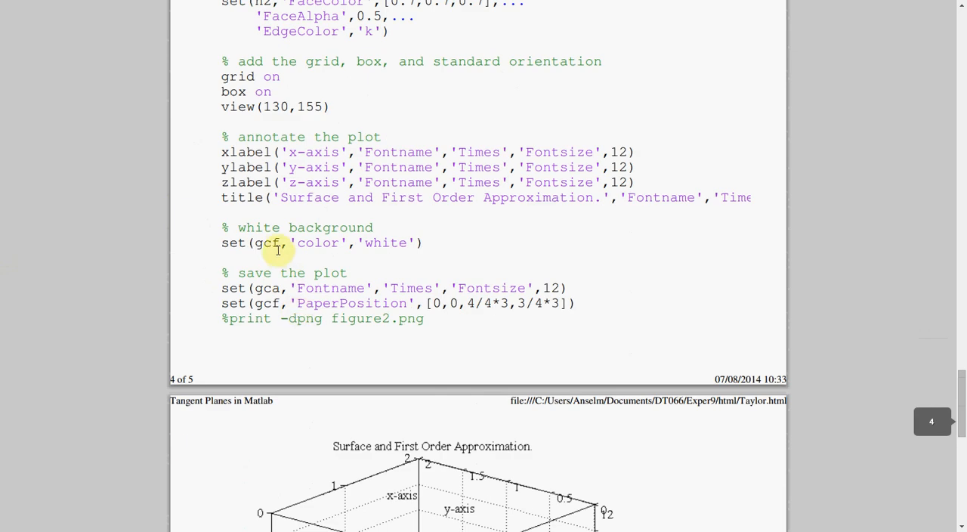
- Scroll past the save-plot code to the final surface-and-tangent-plane figure and 'Published with MATLAB 7.12' footer
scroll("down", 3)
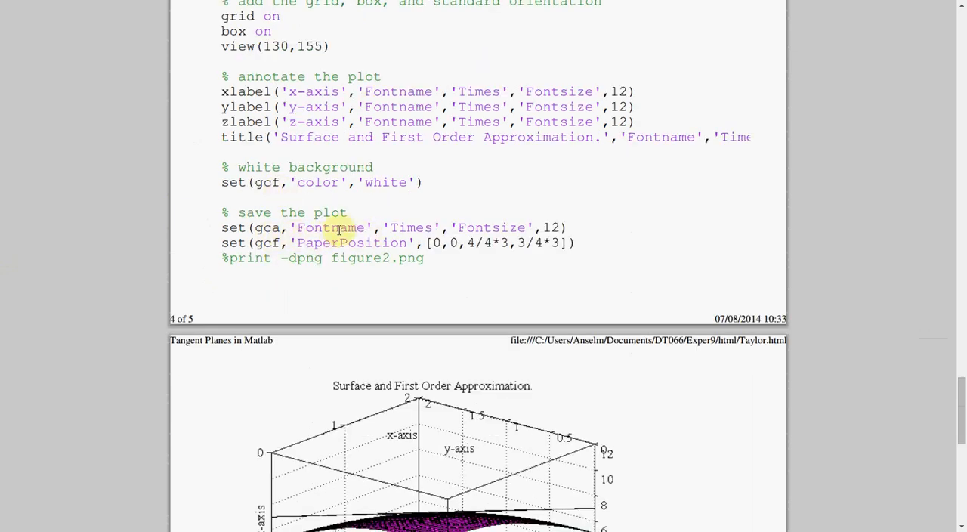
scroll("down", 3)
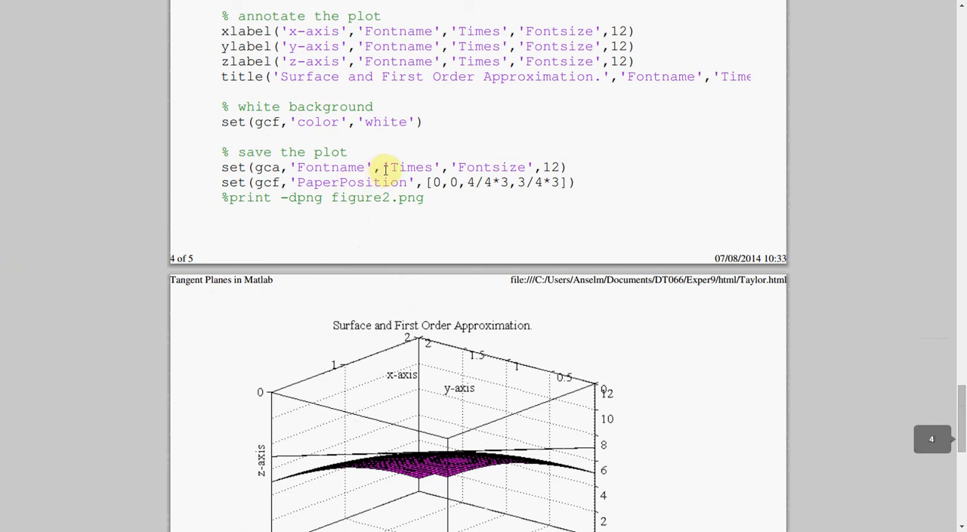
mouse_move(486, 167)
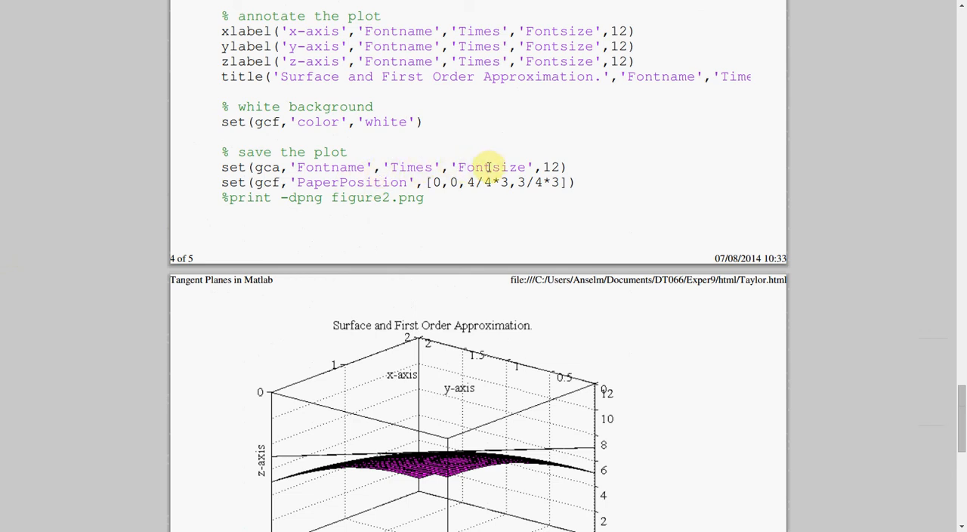
scroll("down", 3)
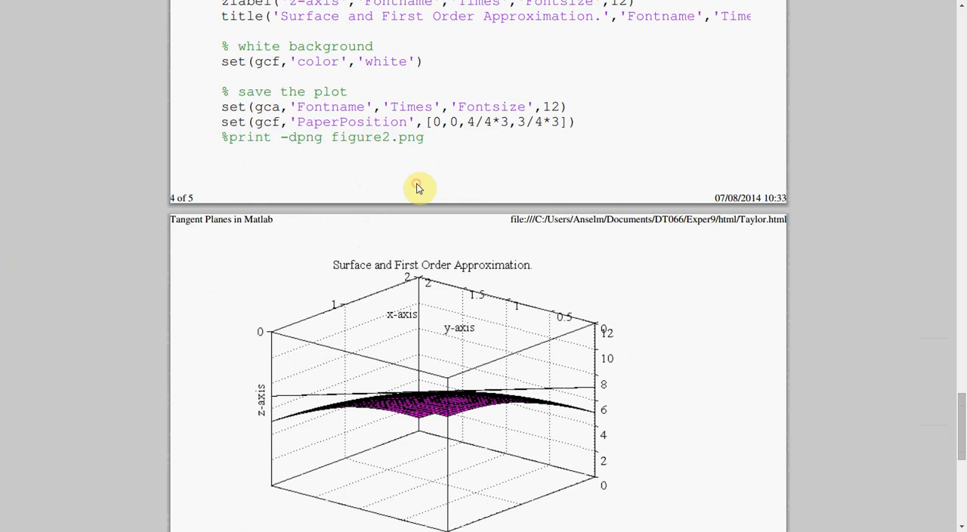
mouse_move(417, 411)
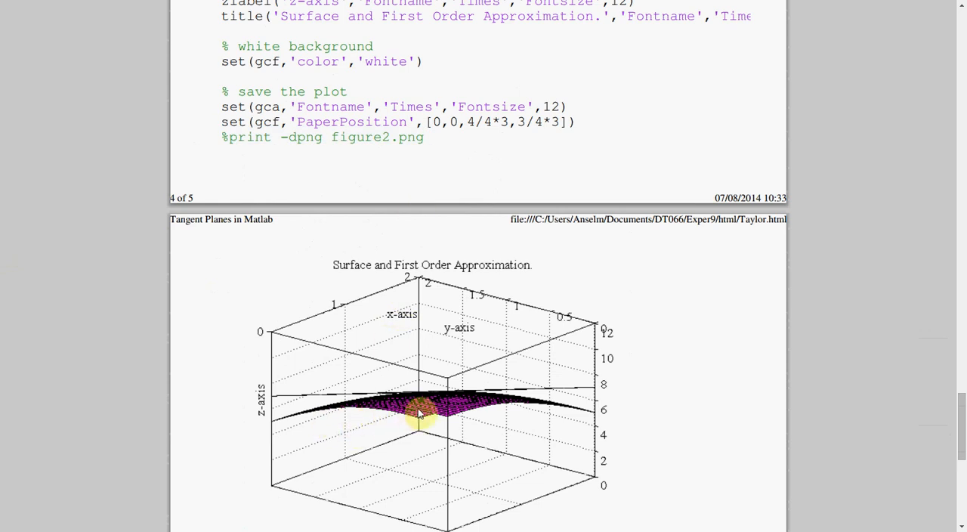
mouse_move(317, 415)
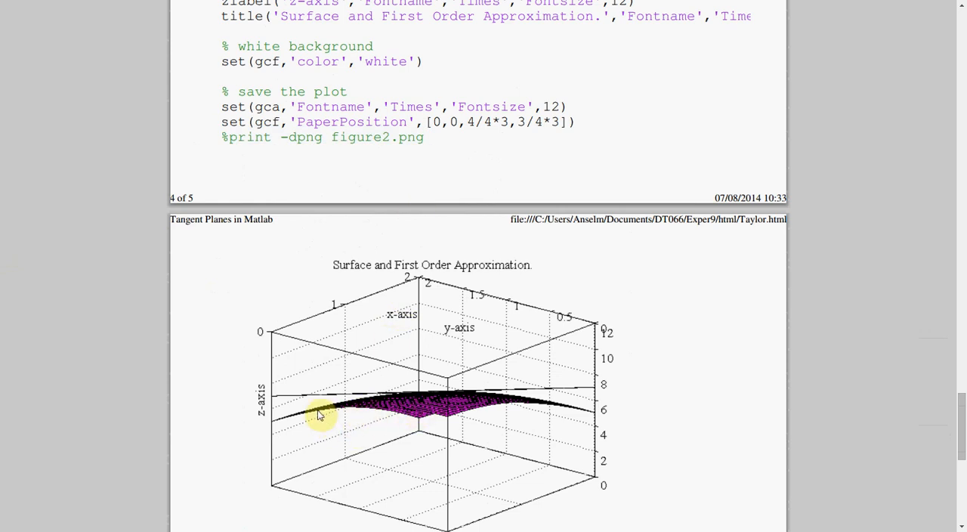
mouse_move(308, 400)
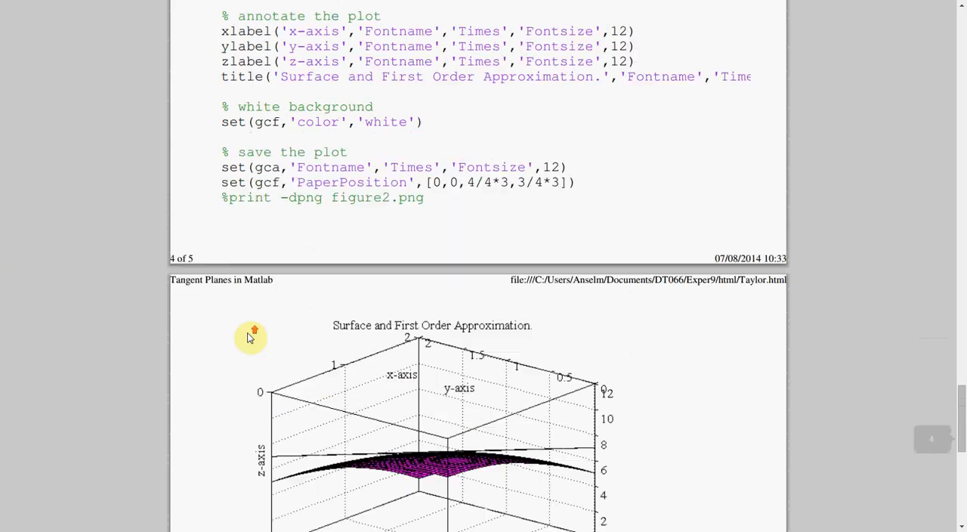
scroll("down", 3)
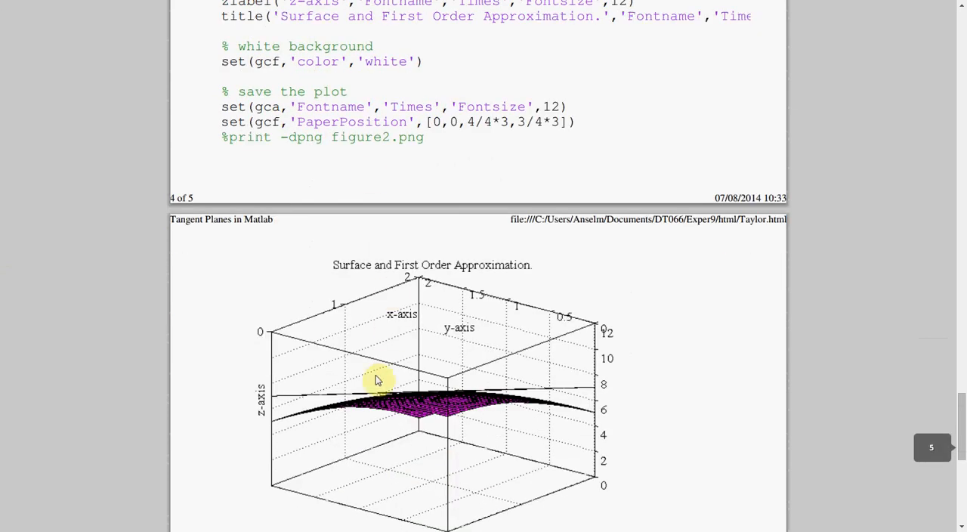
mouse_move(567, 385)
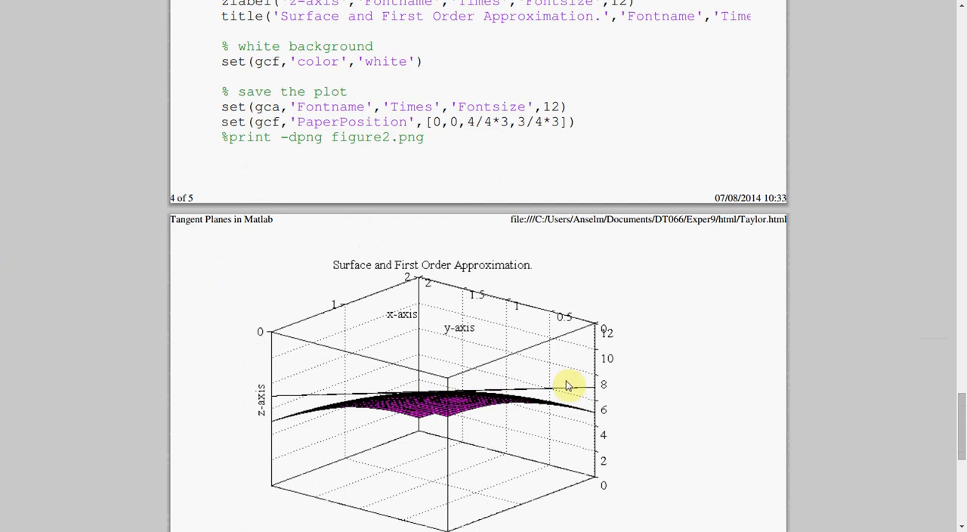
scroll("down", 3)
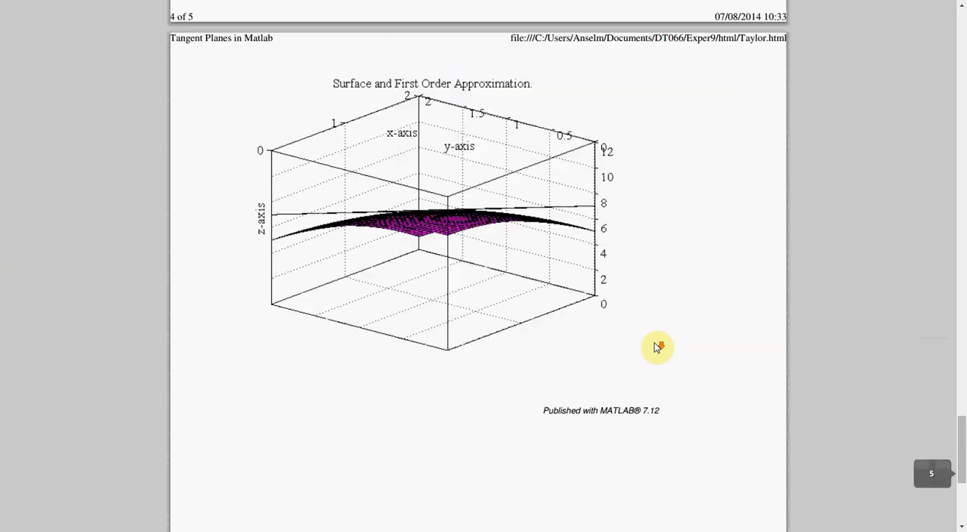
mouse_move(124, 444)
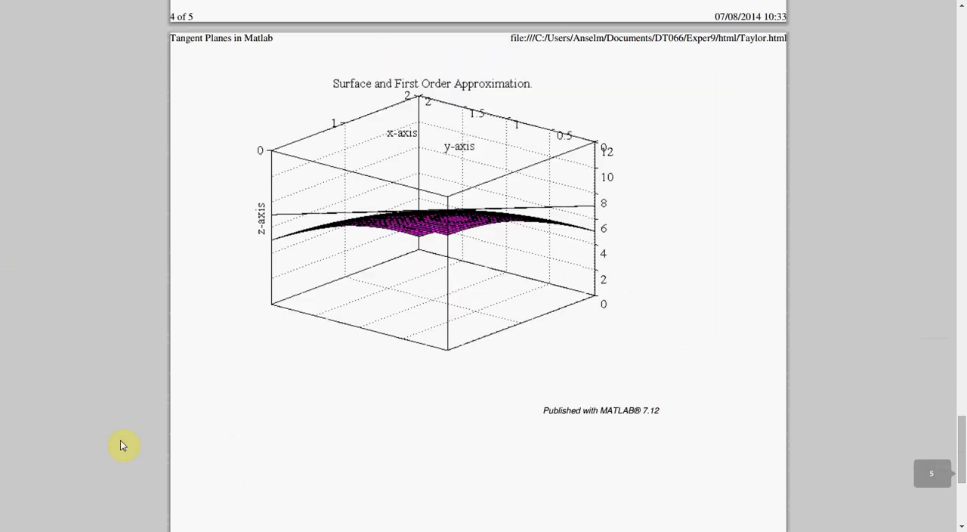